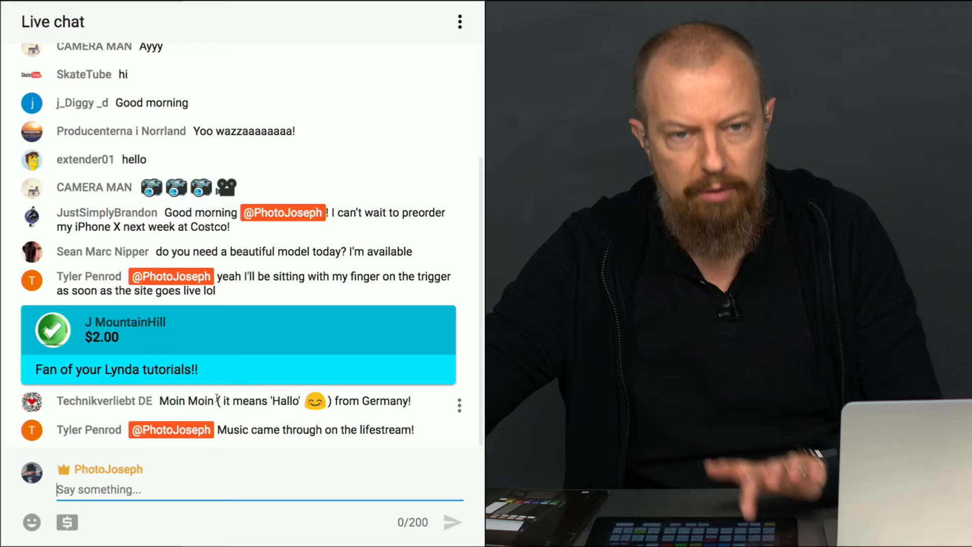
Show camera BMD1's Color Correction panel on the Camera page, with lift, gamma and gain neutral.
scroll("up", 3)
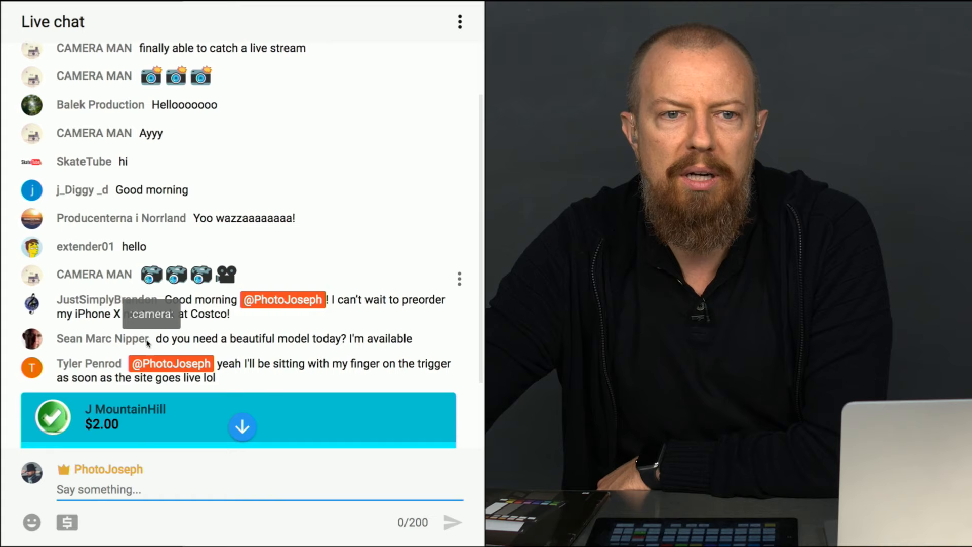
scroll("down", 3)
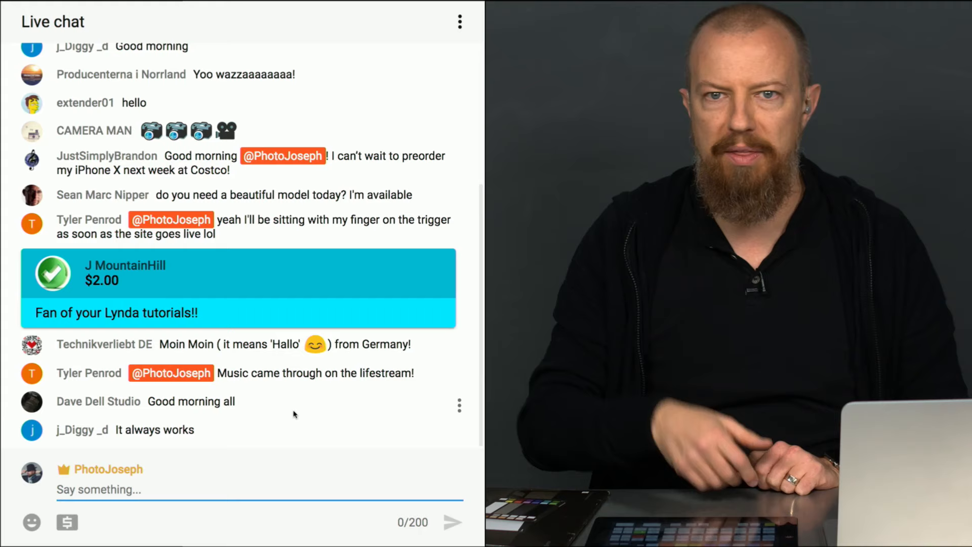
mouse_move(173, 270)
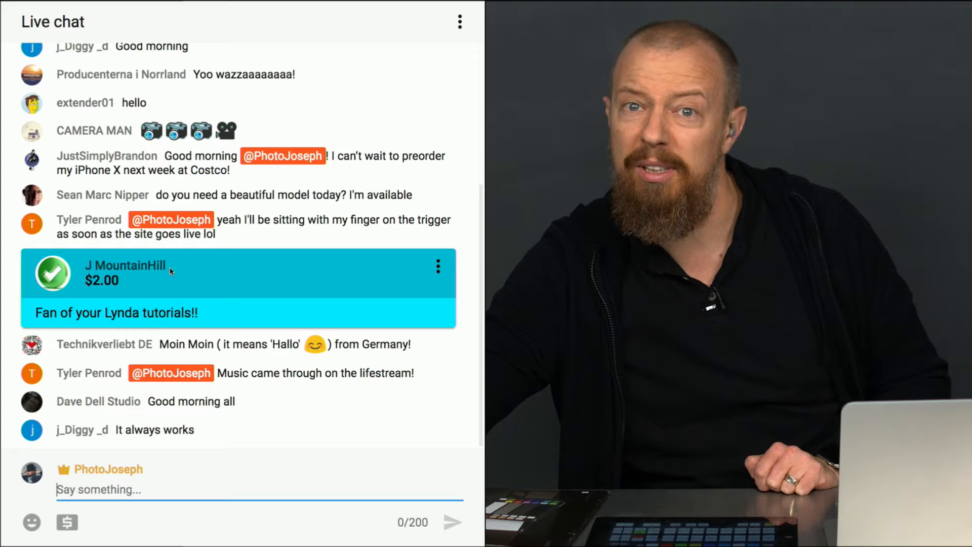
left_click(566, 531)
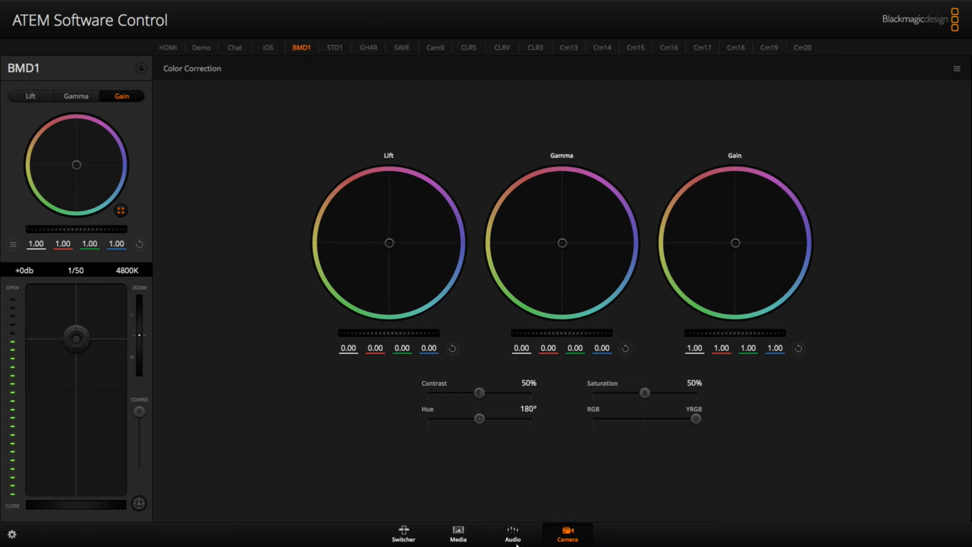
mouse_move(238, 234)
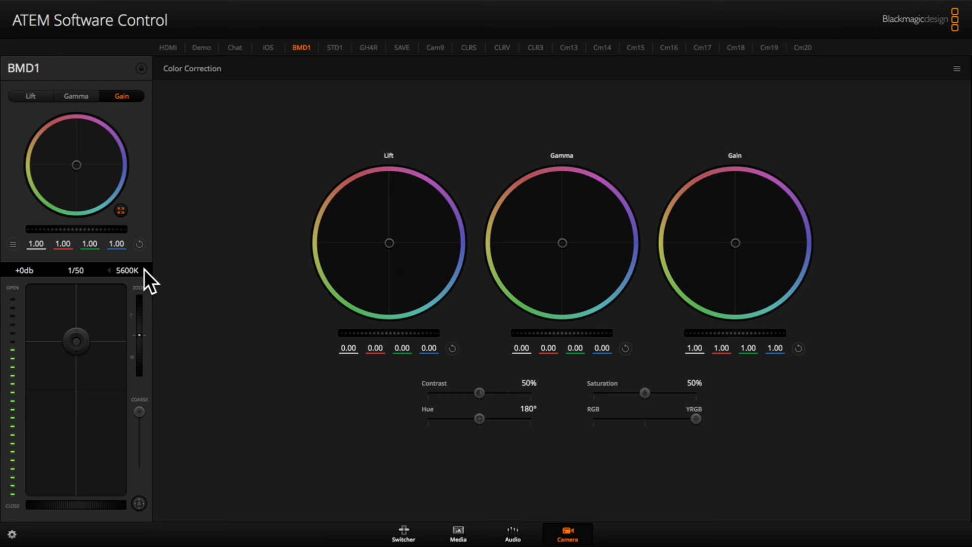
Raise BMD1's white balance from 5600K to 6000K.
left_click(115, 269)
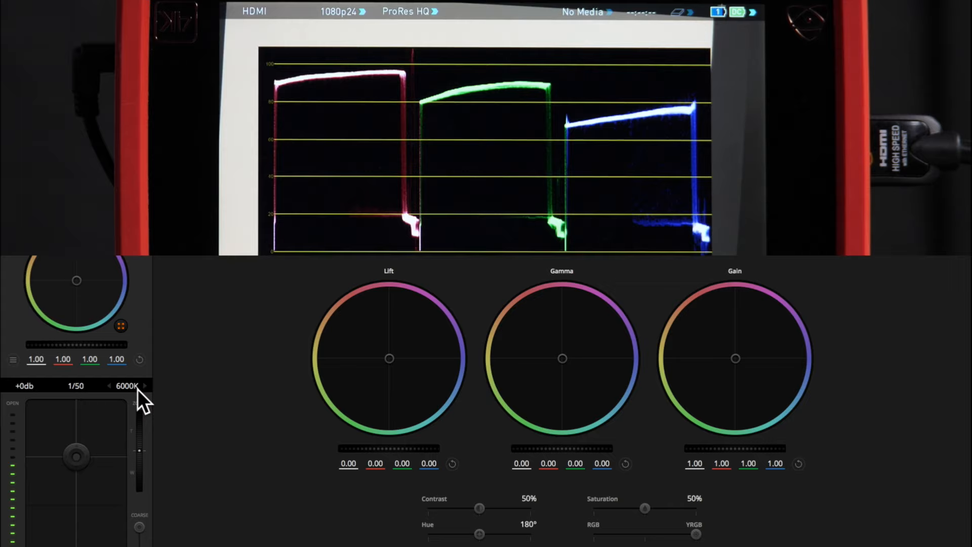
Push BMD1's white balance above 6000K until the Ninja RGB parade channels level out.
left_click(110, 384)
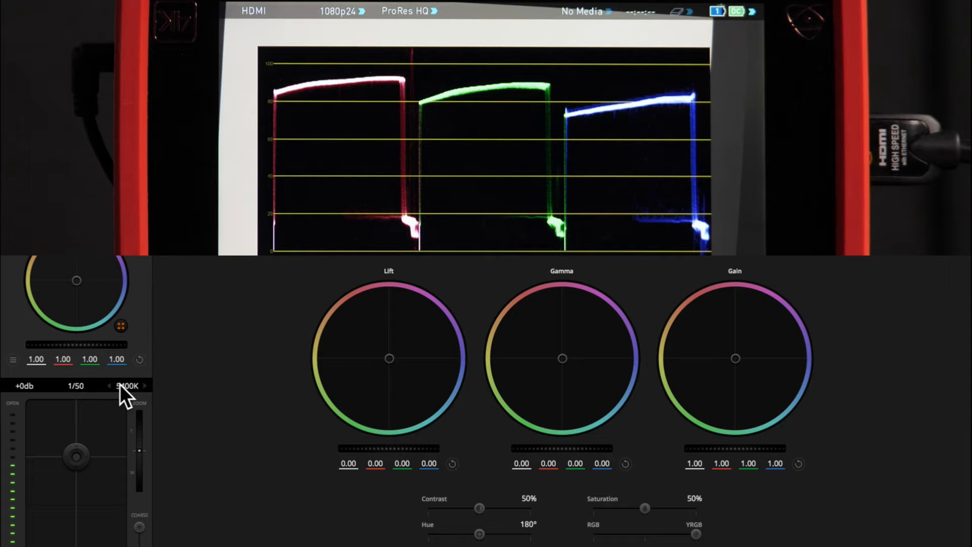